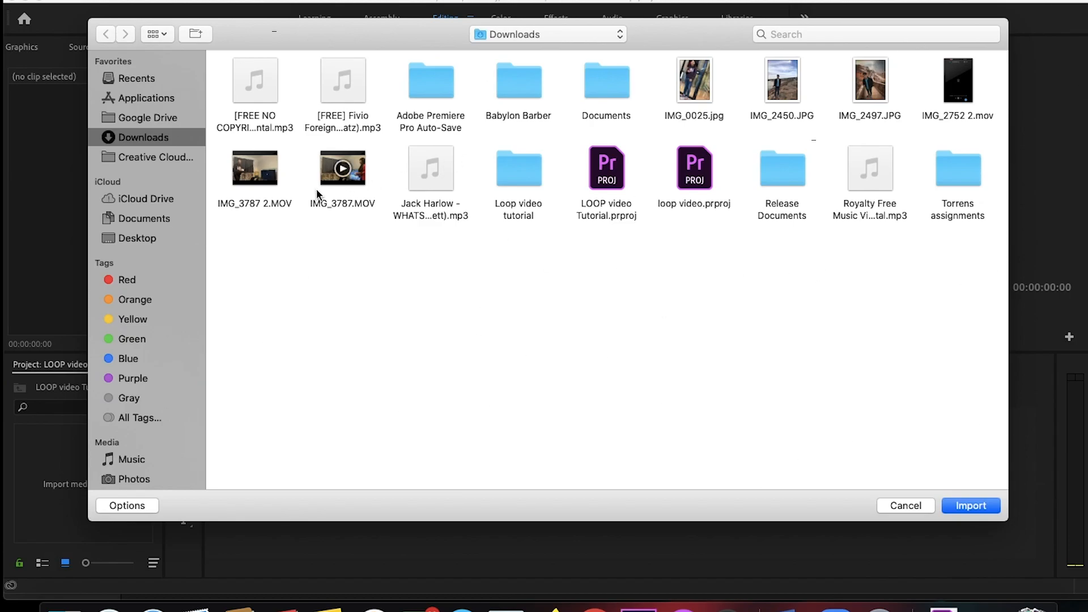
# Step: Import IMG_3787 2.MOV from Downloads and drag it to the timeline
pyautogui.click(970, 505)
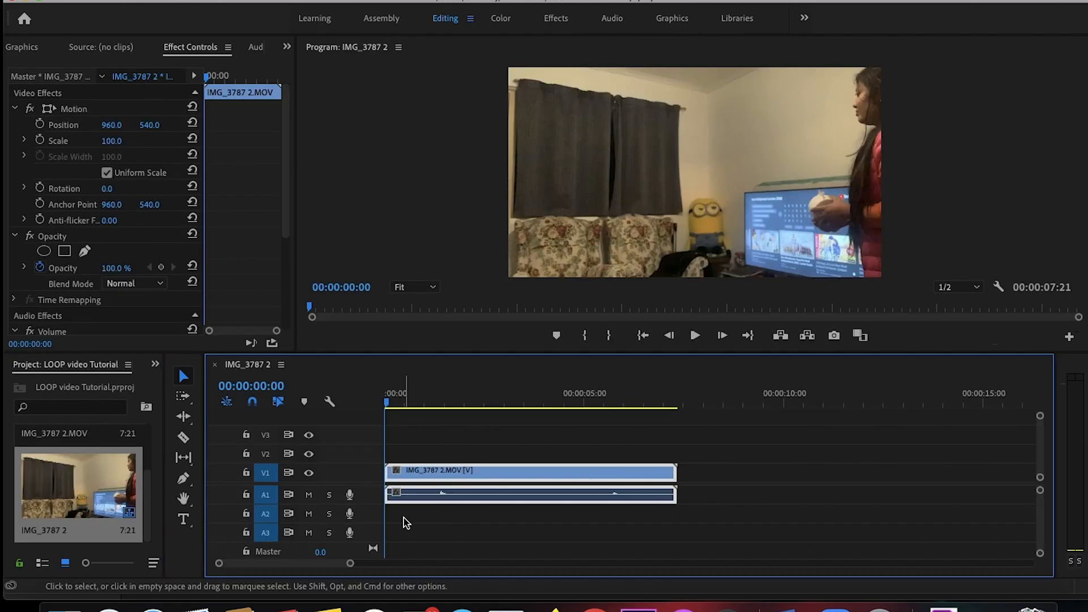
# Step: Unlink the clip's audio from its video and delete the A1 audio
pyautogui.rightClick(622, 488)
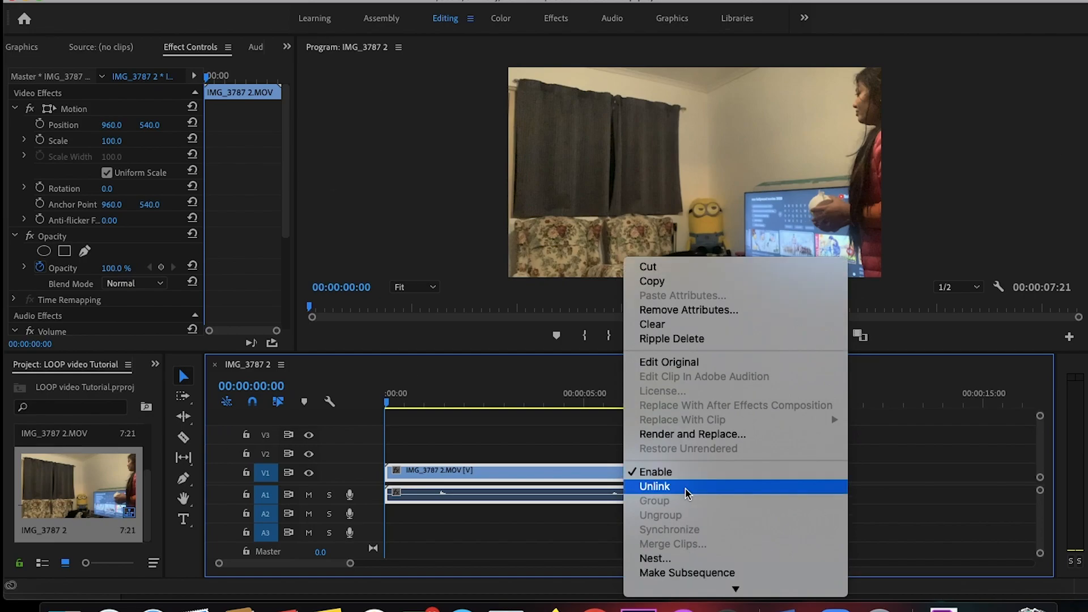
pyautogui.click(654, 486)
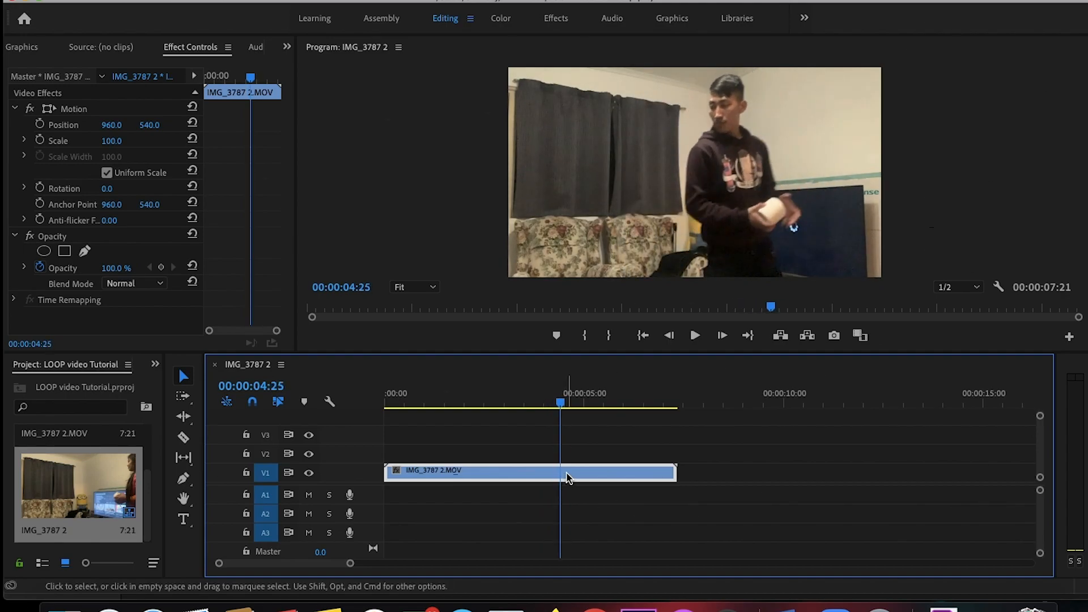
# Step: Copy the clip onto V2 and trim both clips to overlap near the start
pyautogui.moveTo(568, 473); pyautogui.dragTo(444, 473)
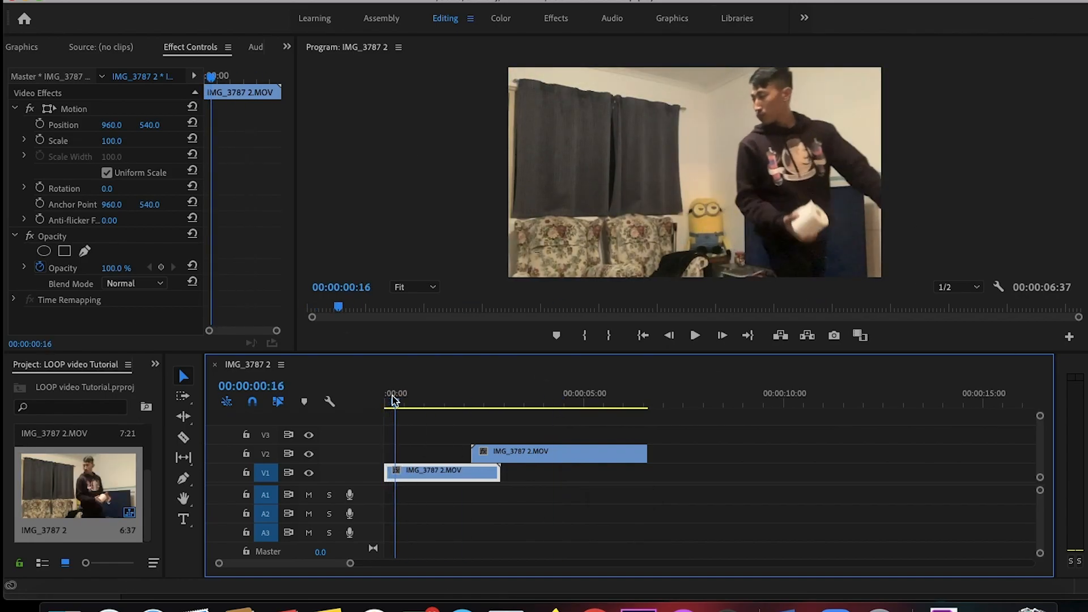
pyautogui.click(409, 393)
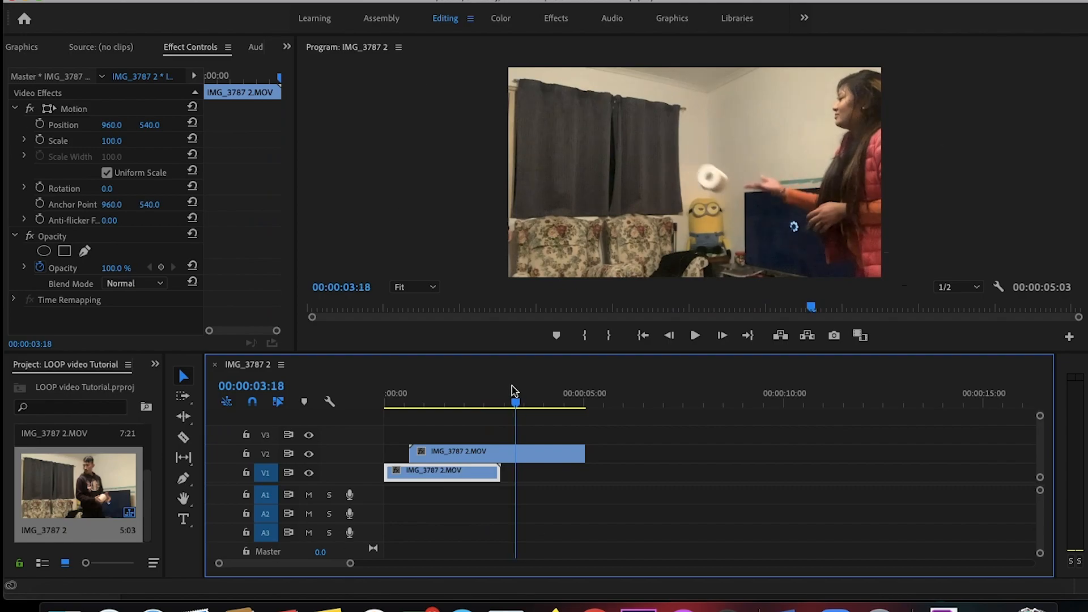
pyautogui.click(497, 451)
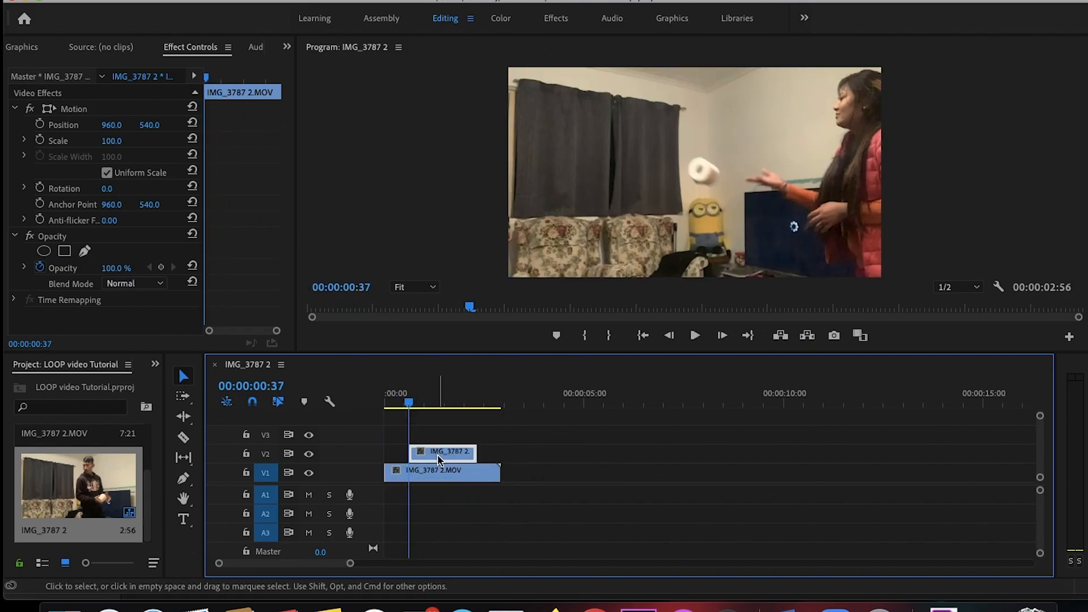
pyautogui.moveTo(442, 470)
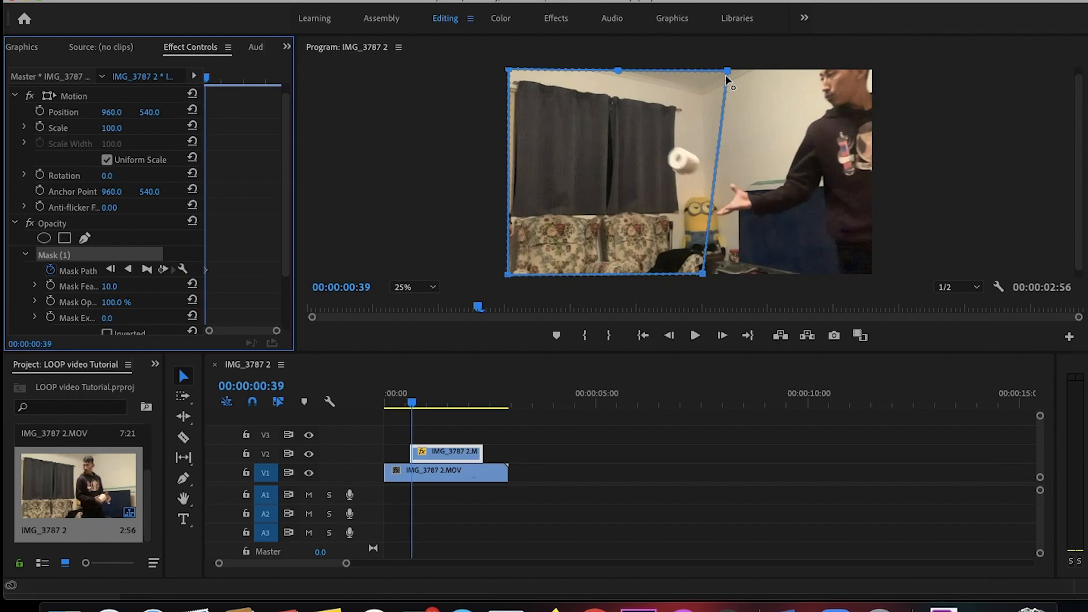
# Step: Shape the V2 rectangle opacity mask around the frame's left part, widening it later
pyautogui.moveTo(726, 72); pyautogui.dragTo(740, 72)
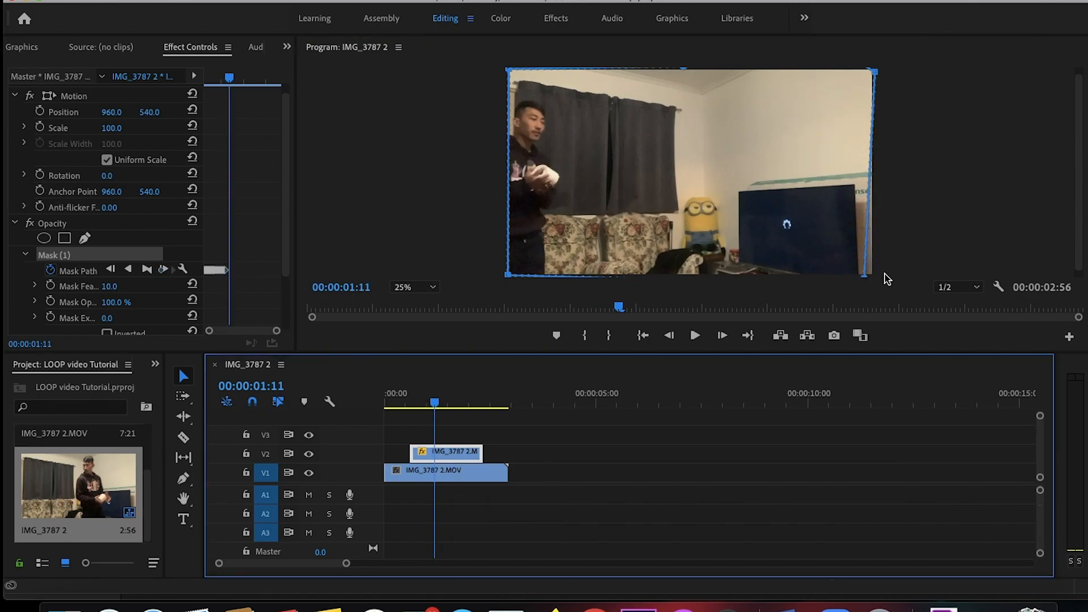
pyautogui.moveTo(505, 473); pyautogui.dragTo(482, 473)
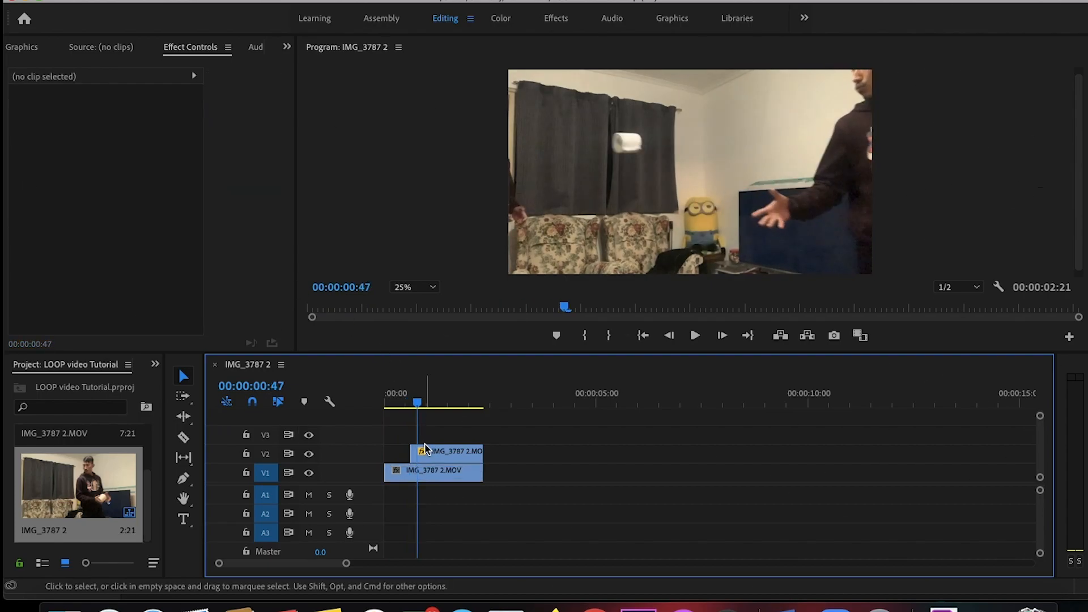
# Step: Paste the clip pair end to end repeatedly and add an adjustment layer on V4
pyautogui.click(448, 451)
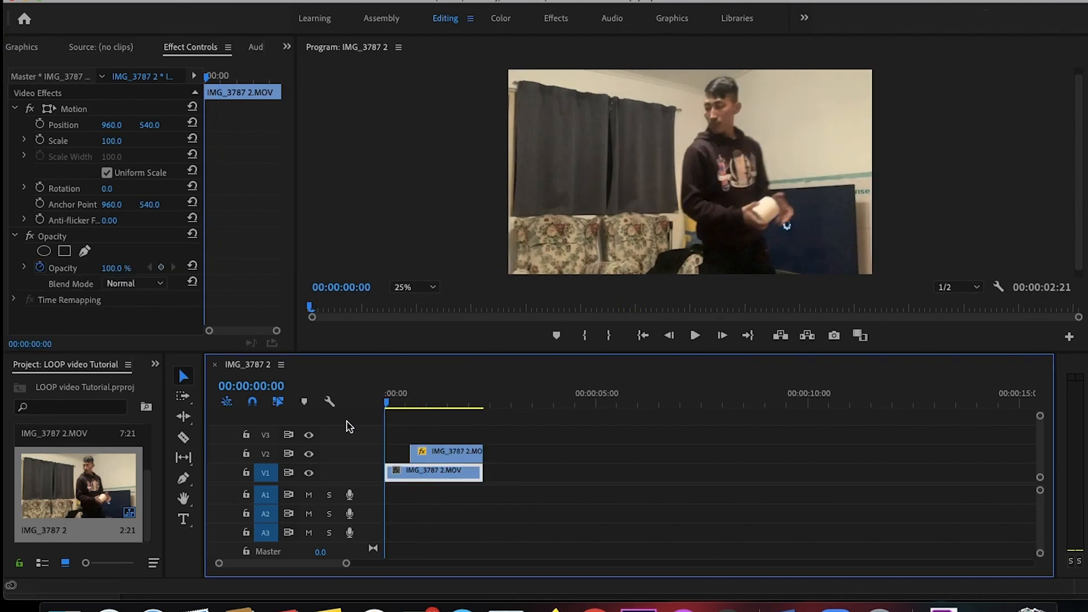
pyautogui.click(430, 393)
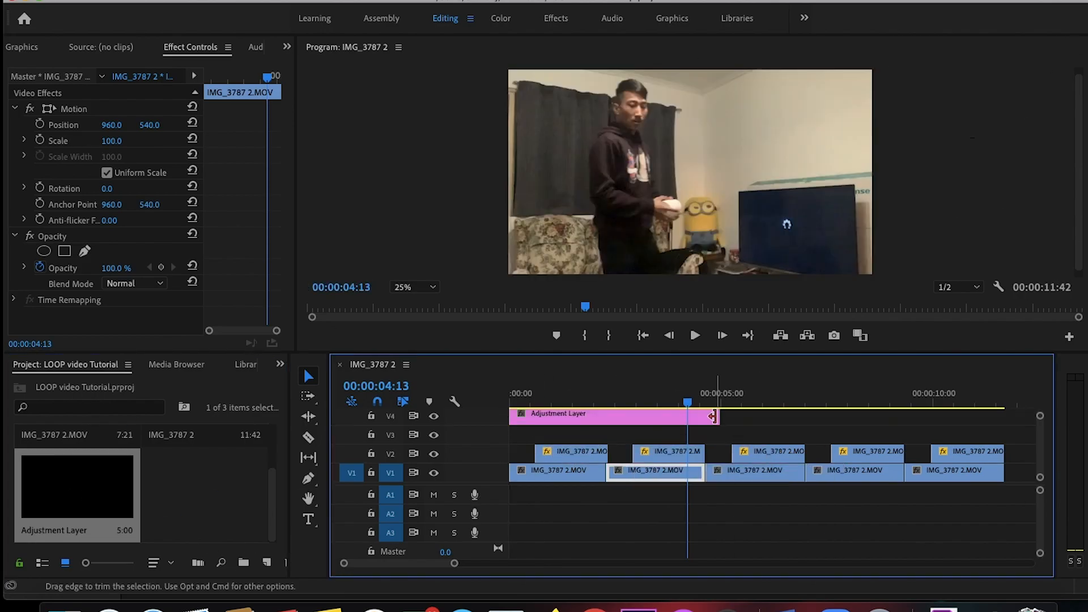
# Step: Crop the adjustment layer 5% top and bottom and extend it over all clips
pyautogui.click(556, 18)
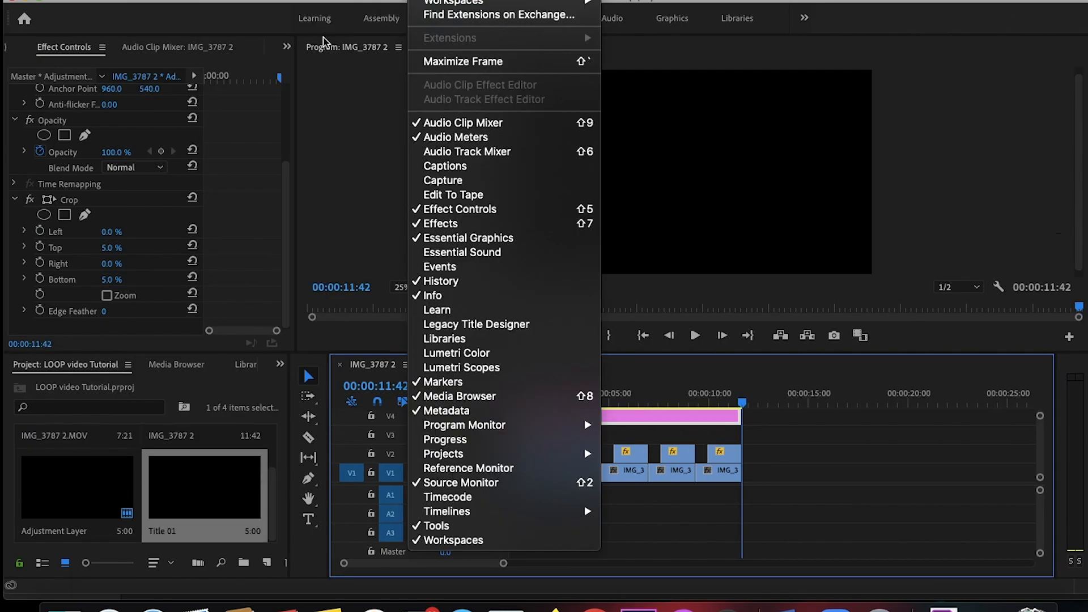
# Step: Create a legacy title 'Chimsey Production' in a script font and place it after the clips
pyautogui.click(476, 324)
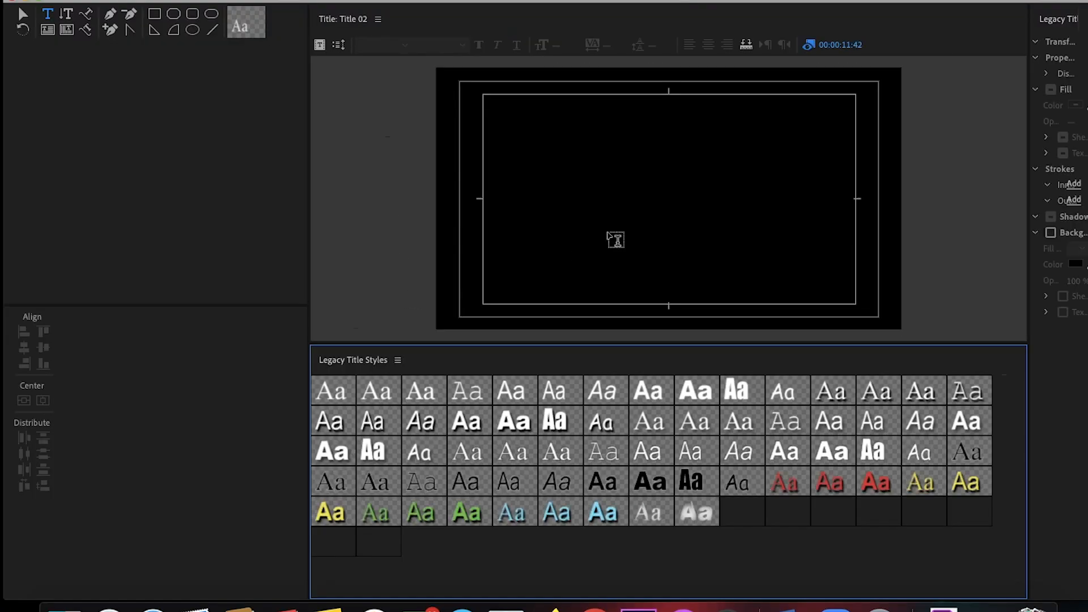
pyautogui.write('Chimsey Production')
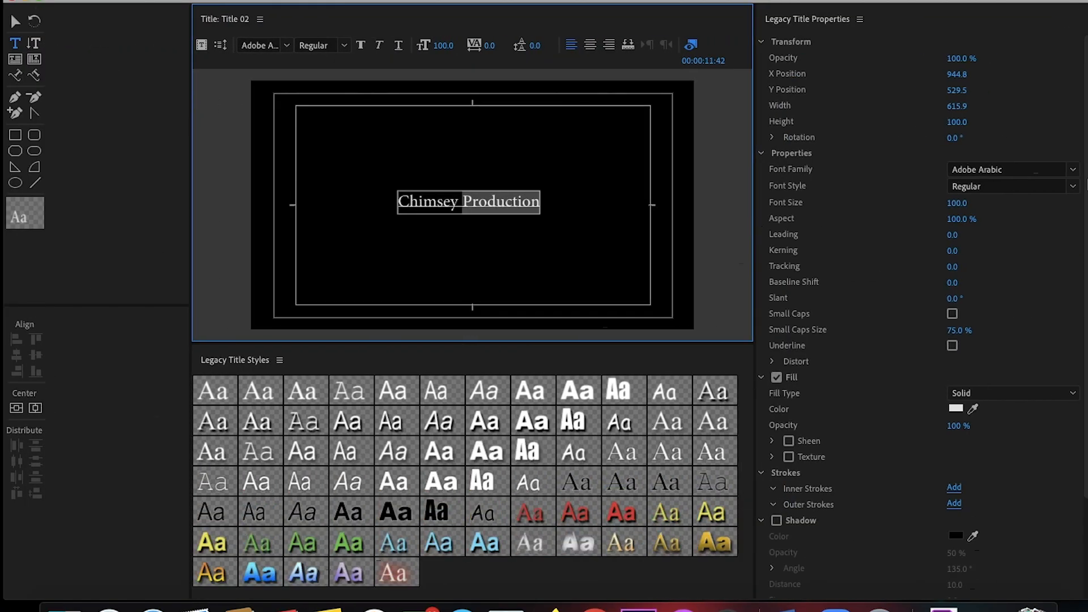
pyautogui.click(945, 470)
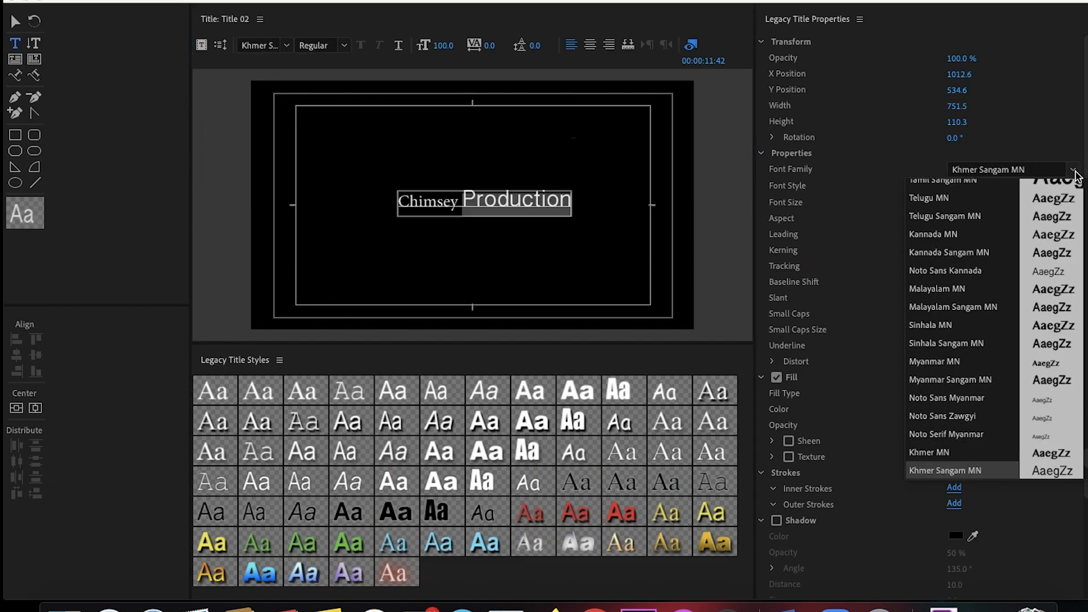
pyautogui.click(961, 470)
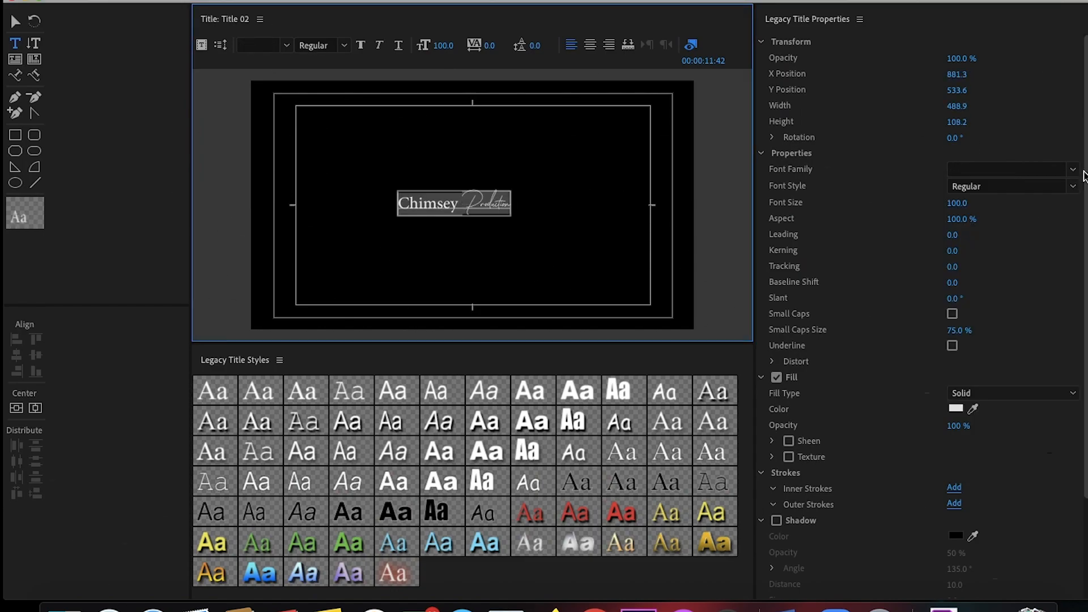
pyautogui.click(1006, 169)
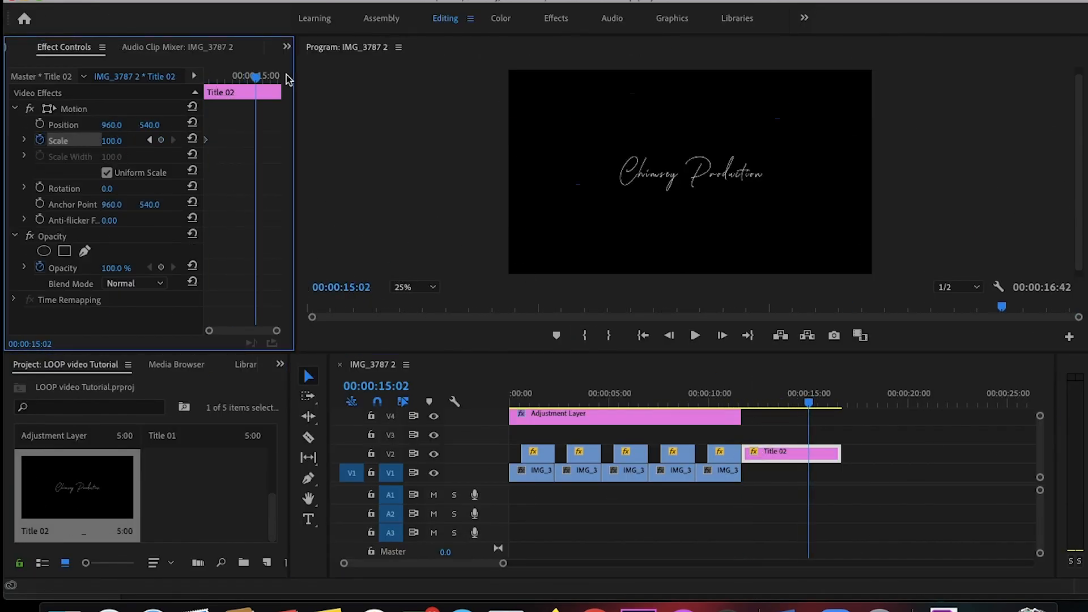
pyautogui.click(742, 402)
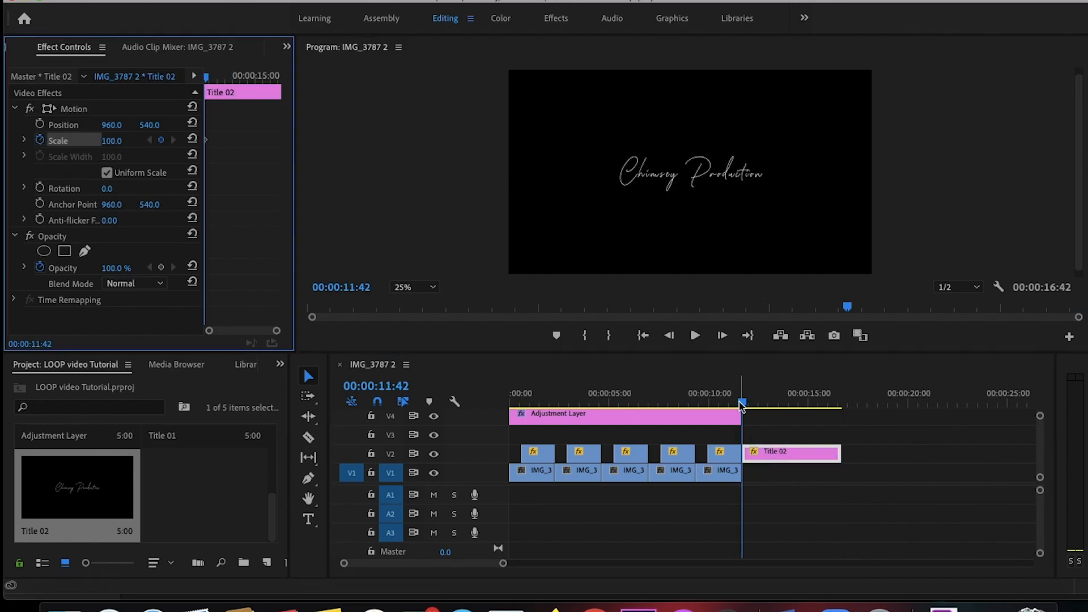
pyautogui.click(721, 470)
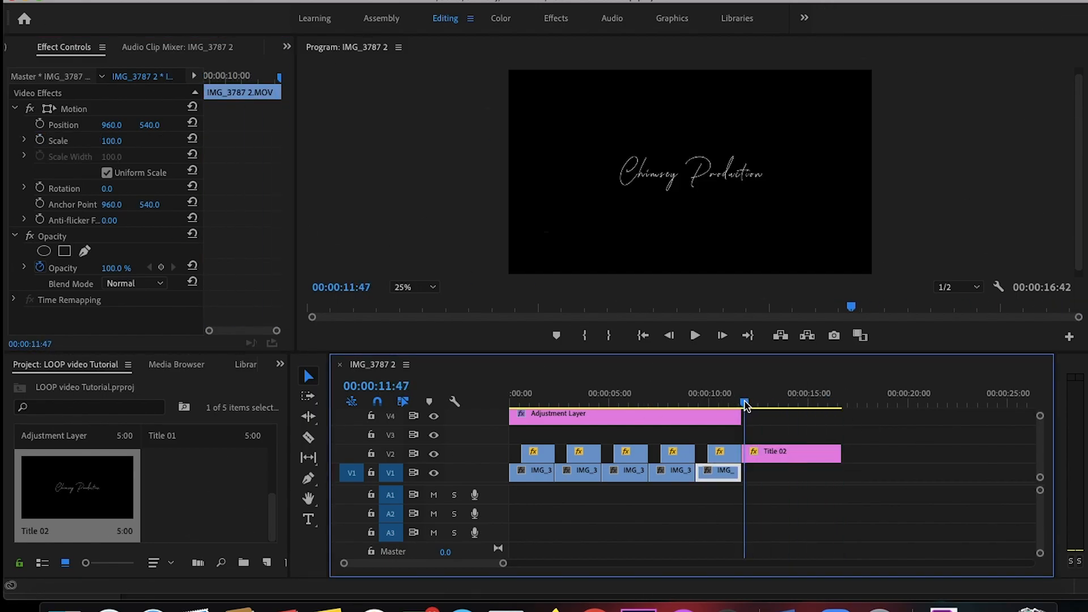